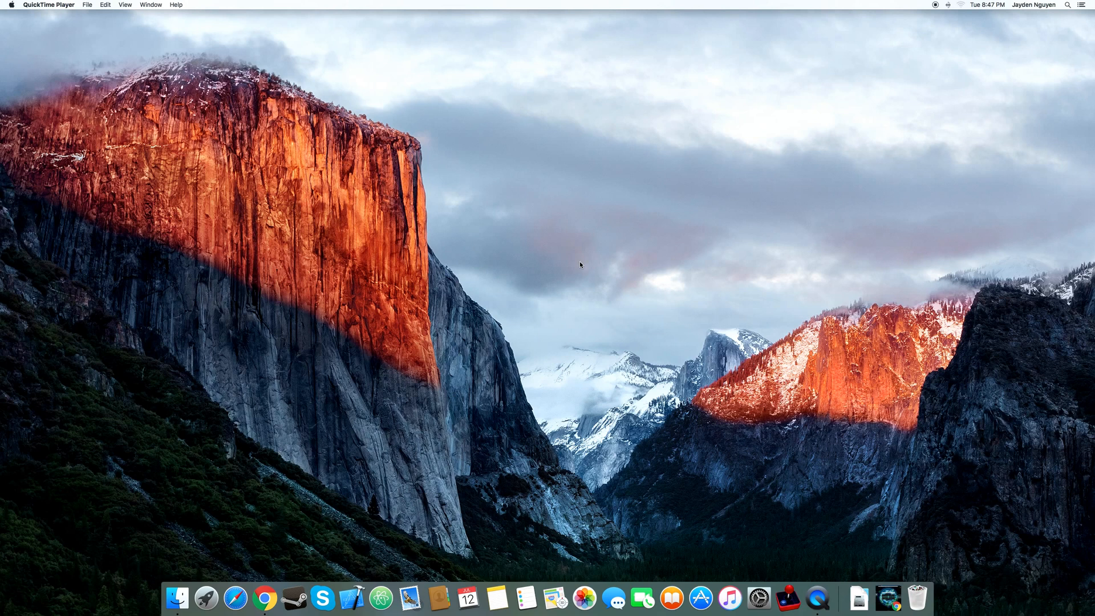
mouse_move(787, 582)
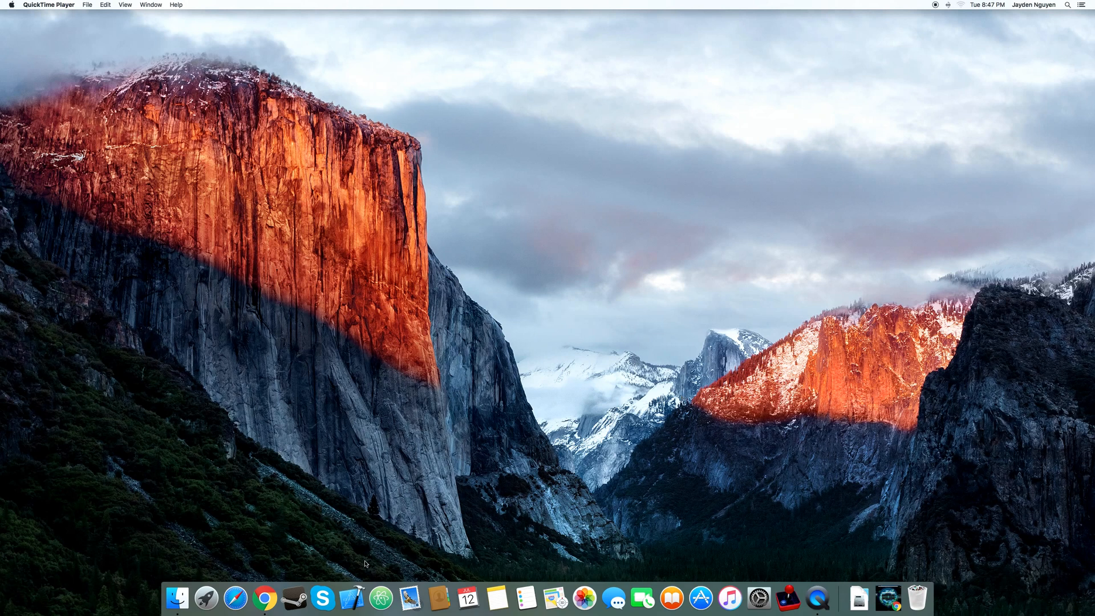
mouse_move(235, 599)
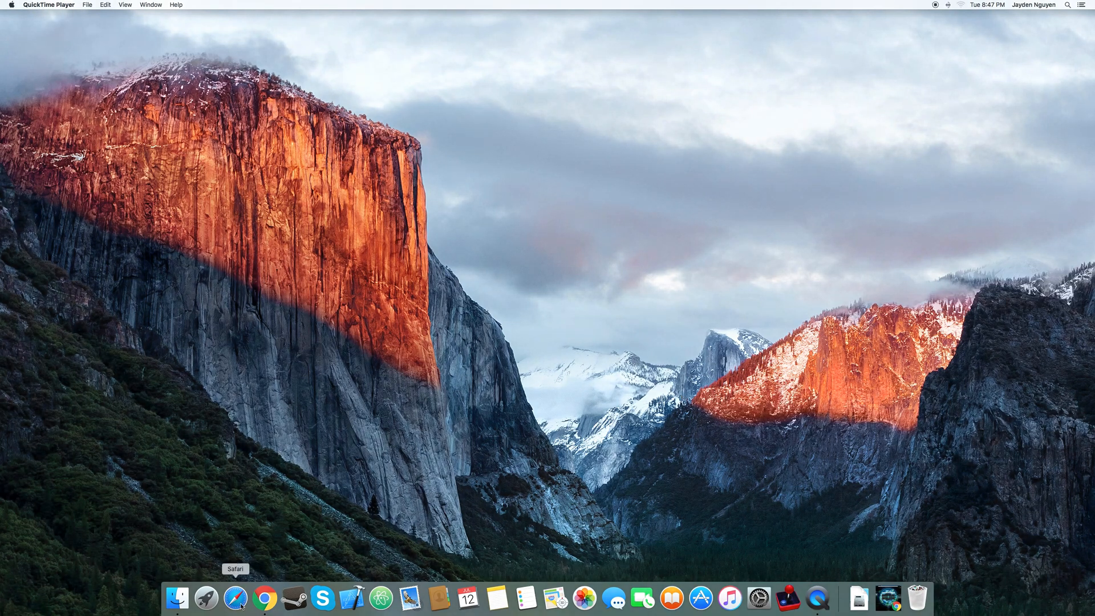
Reach the official OpenEmu website in Chrome via a Google search for 'OpenEmu'
click(277, 599)
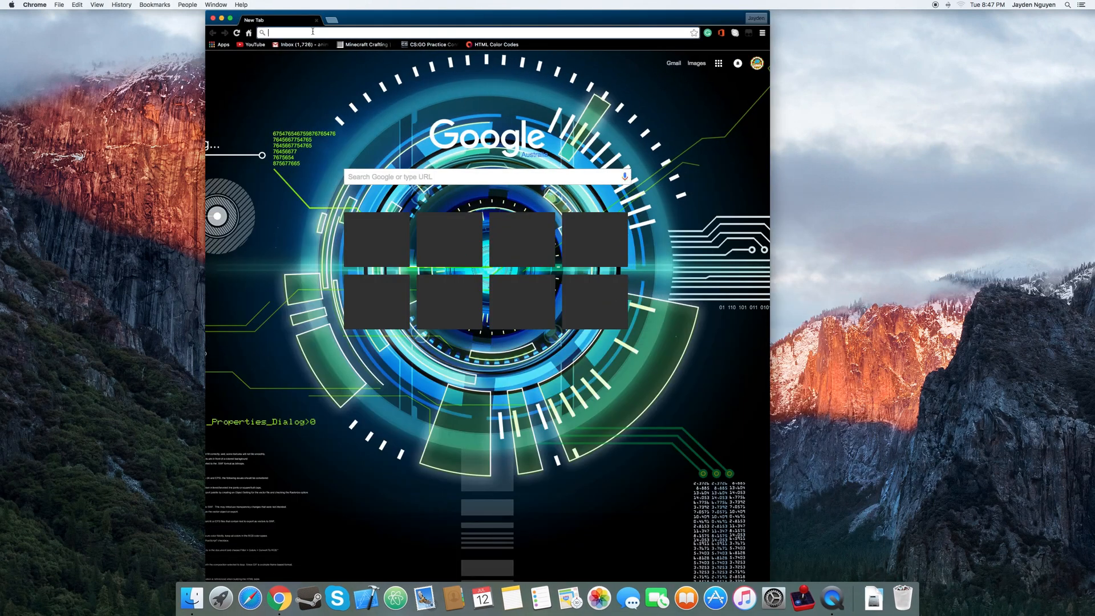
text(Openemu)
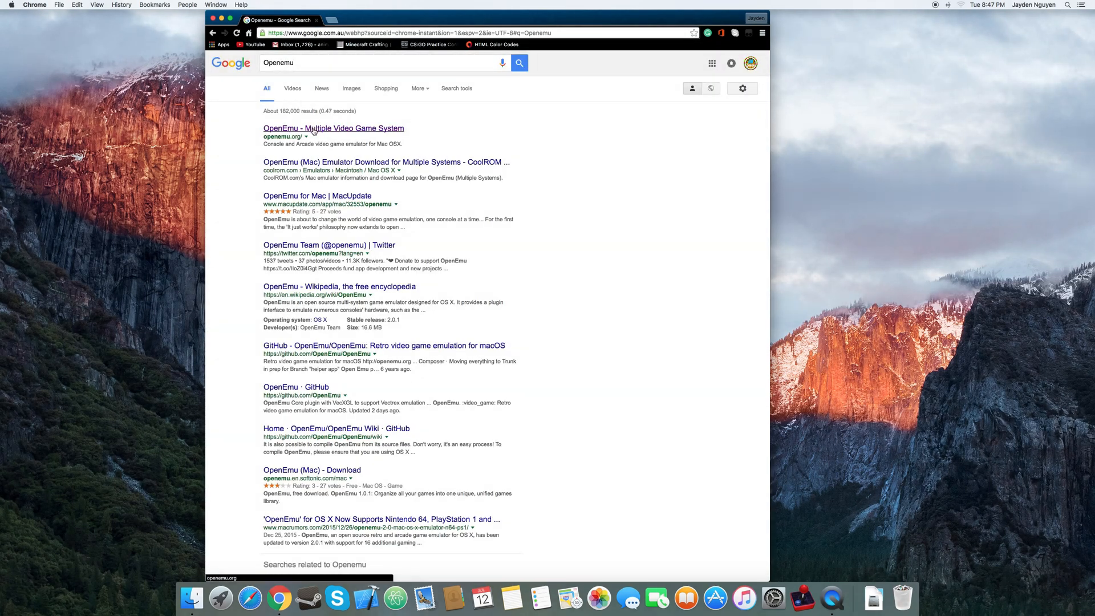
click(333, 128)
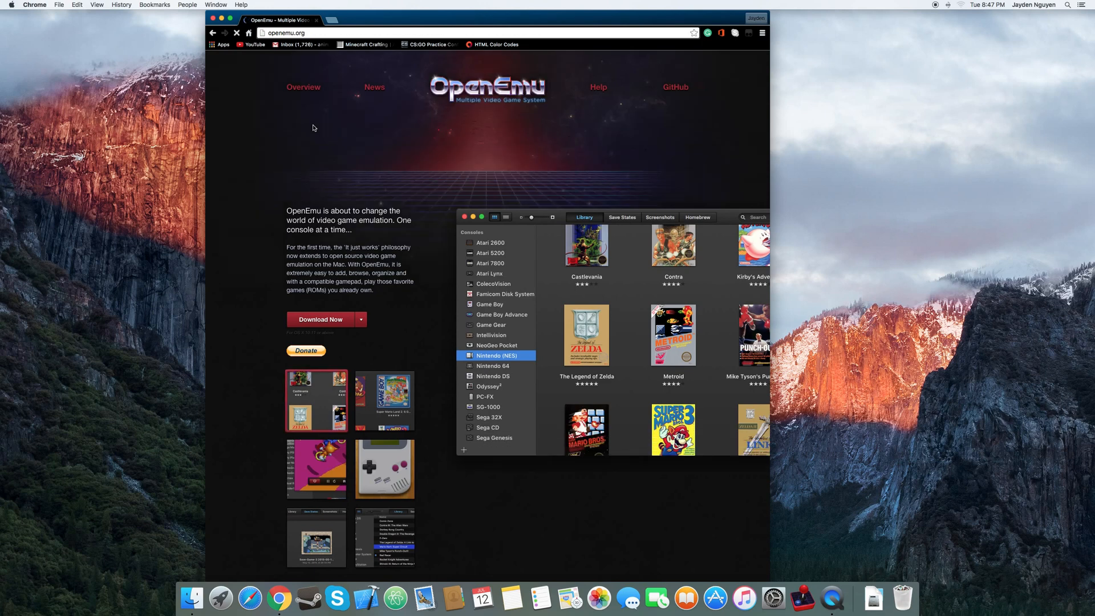
mouse_move(320, 320)
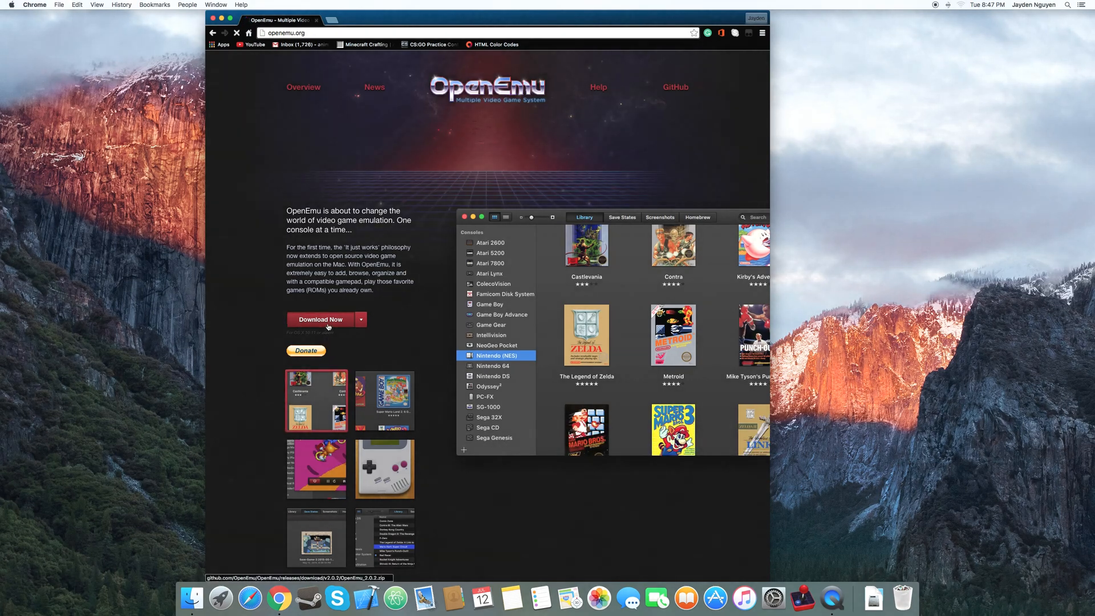
Start the OpenEmu zip download with Download Now and hide the download notice
click(320, 320)
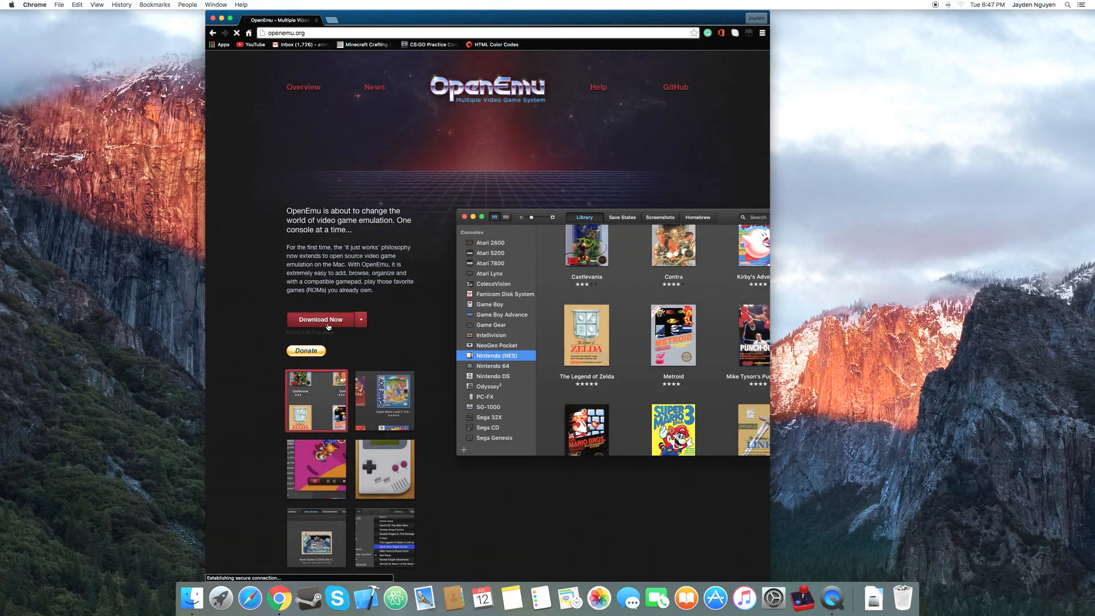
click(321, 319)
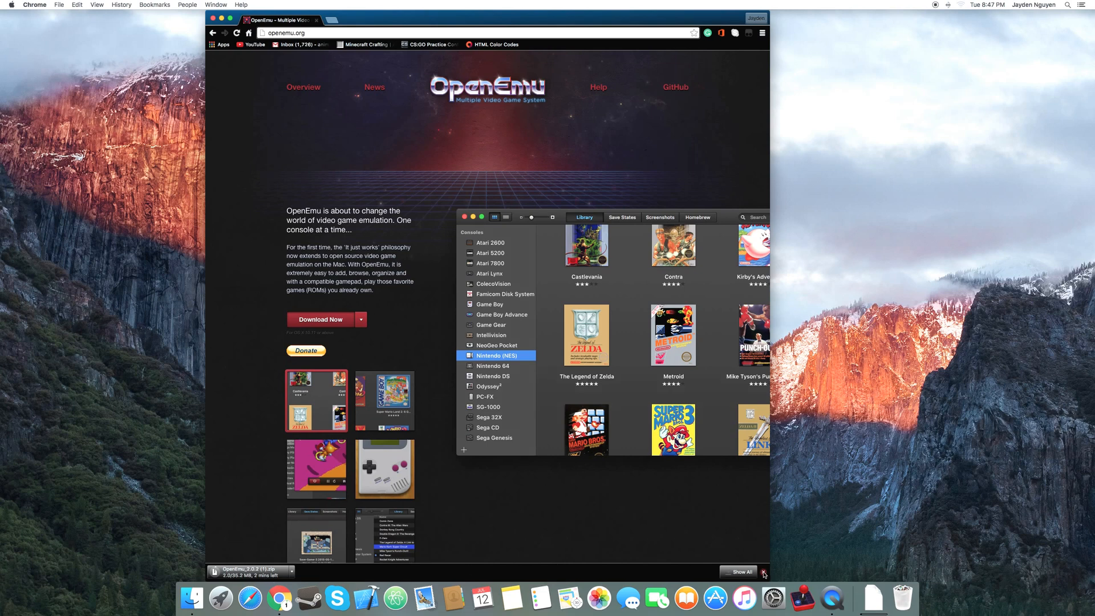
click(765, 572)
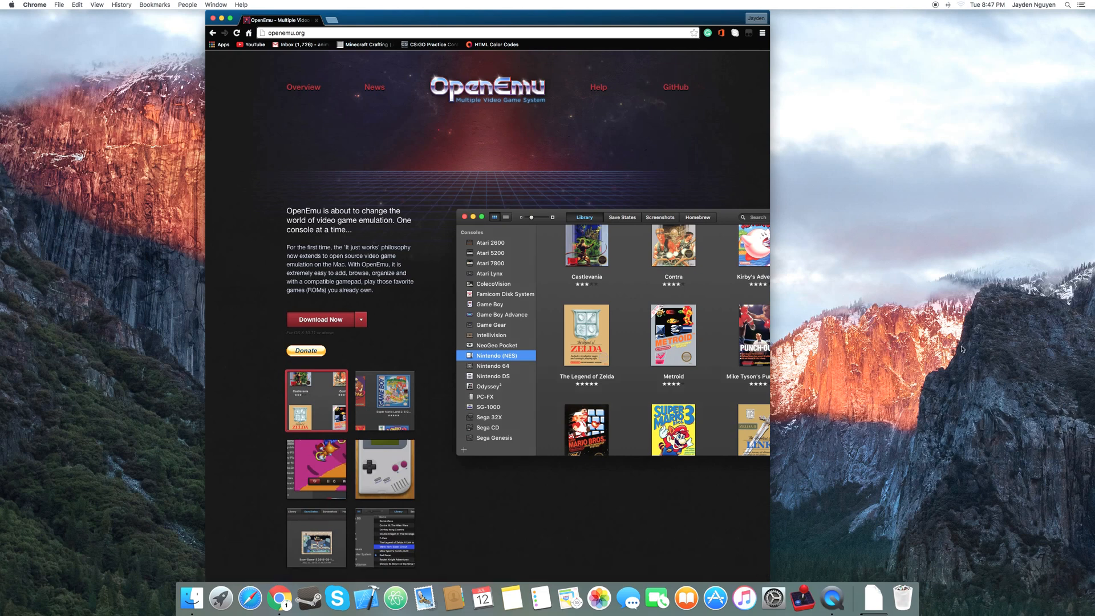
mouse_move(832, 599)
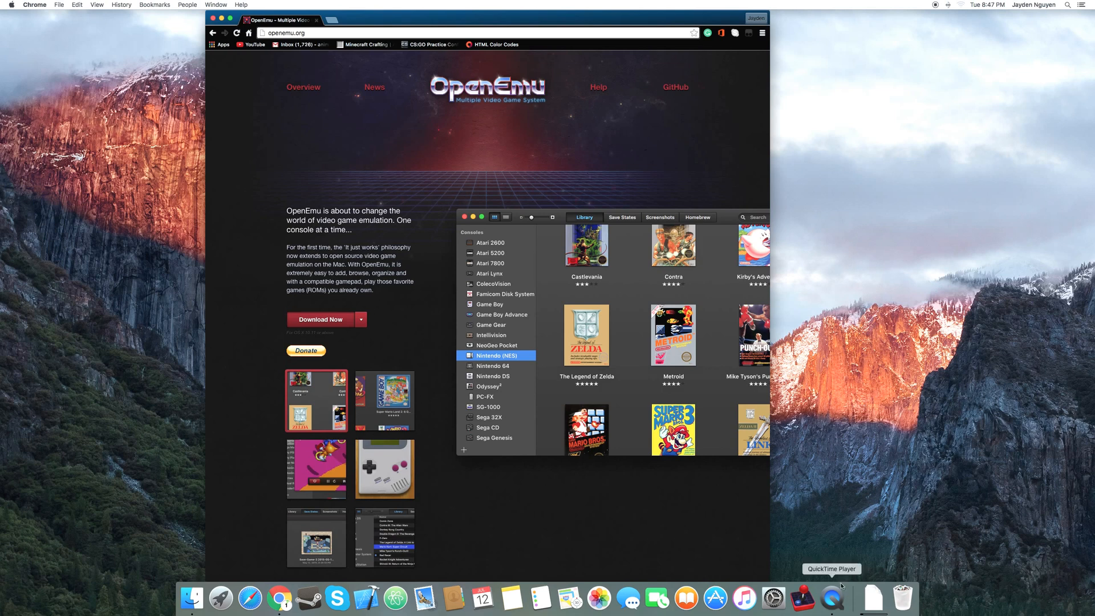
mouse_move(874, 598)
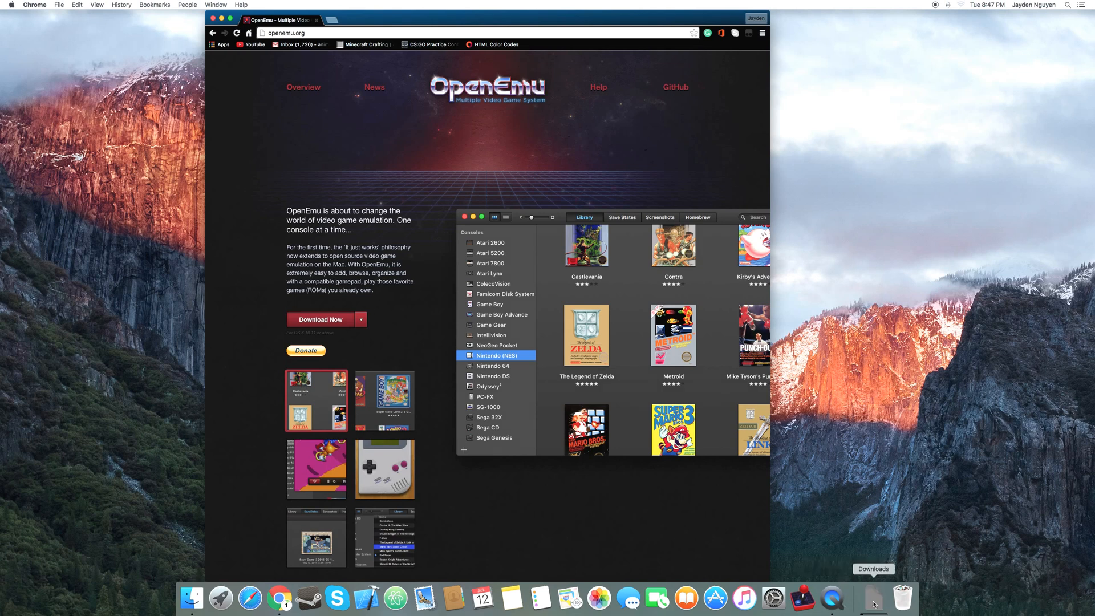
Unpack OpenEmu_2.0.2.zip from the Dock's recent downloads stack
click(873, 599)
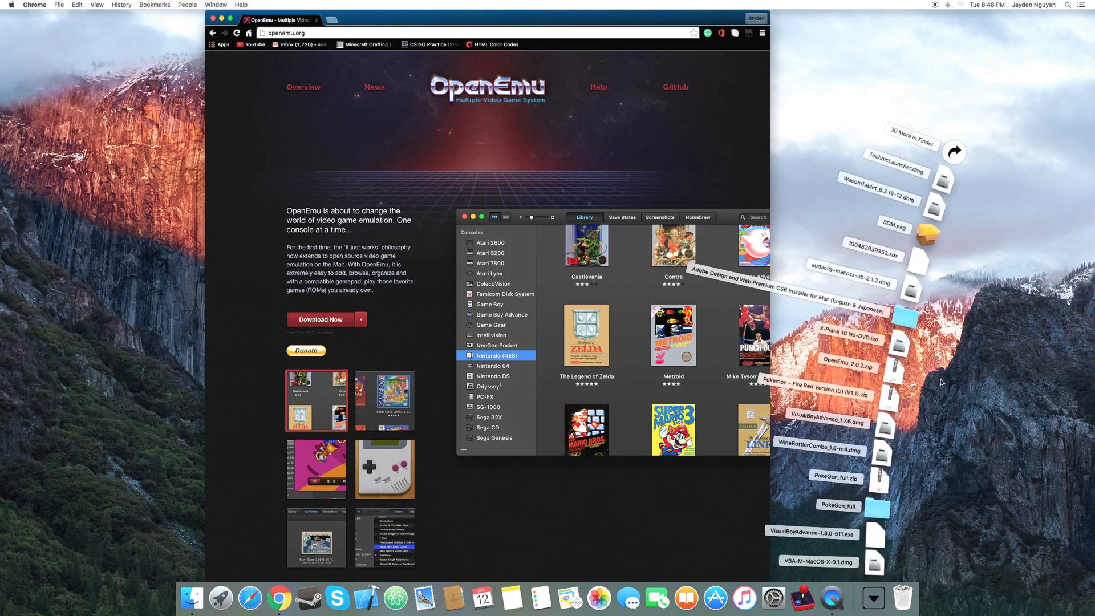
click(192, 599)
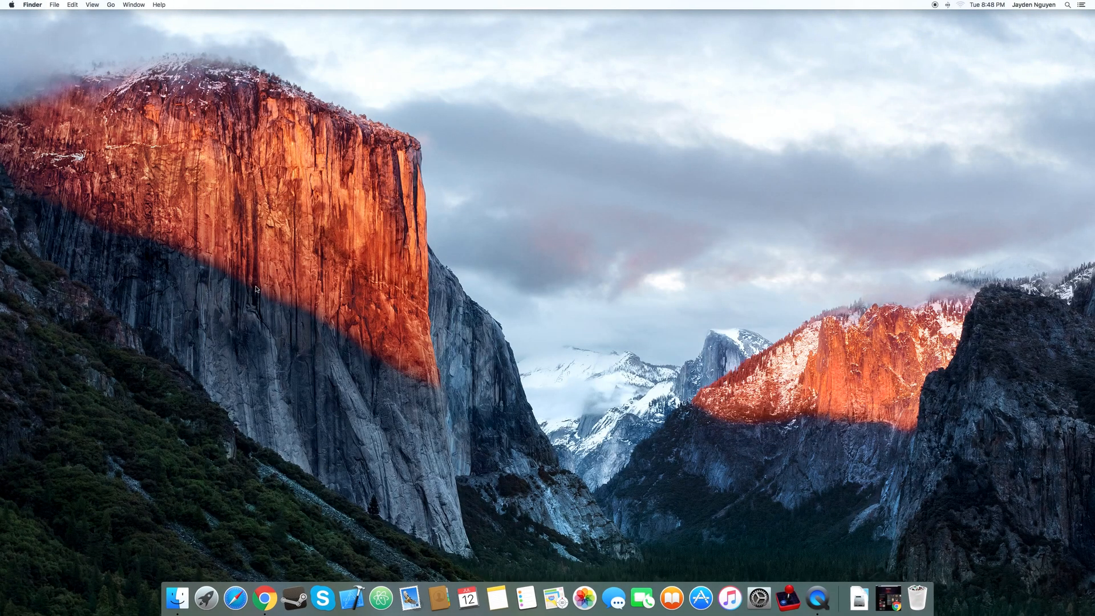
mouse_move(729, 599)
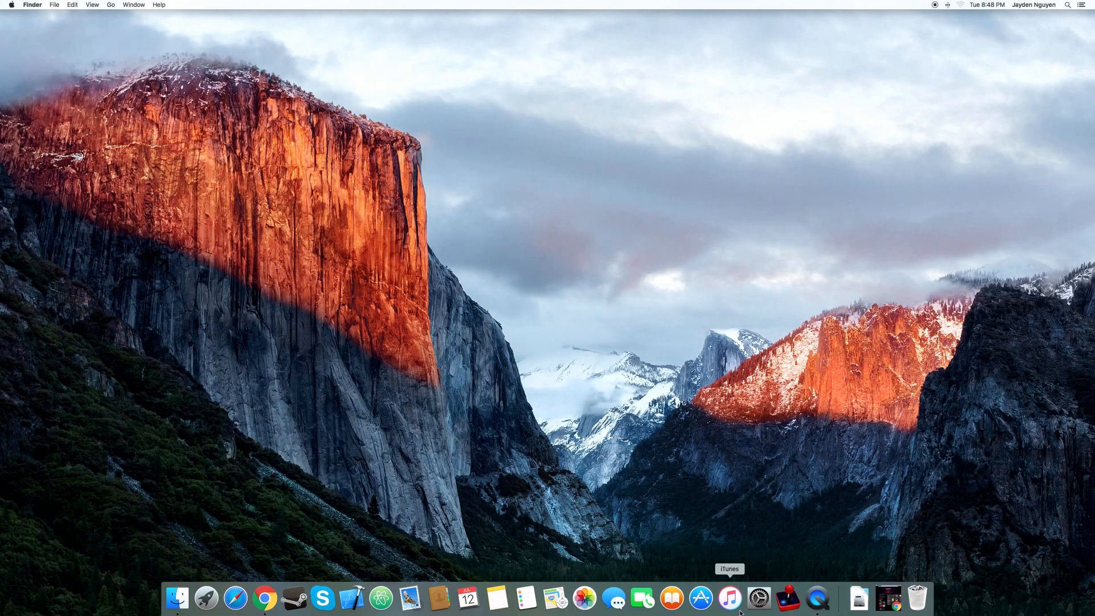
mouse_move(758, 599)
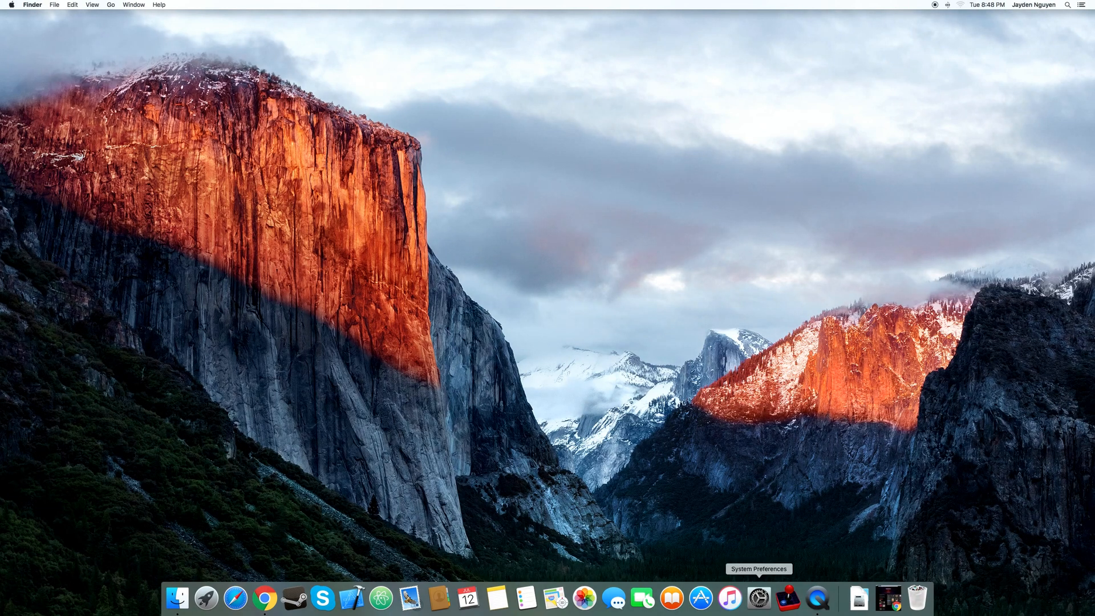
mouse_move(788, 599)
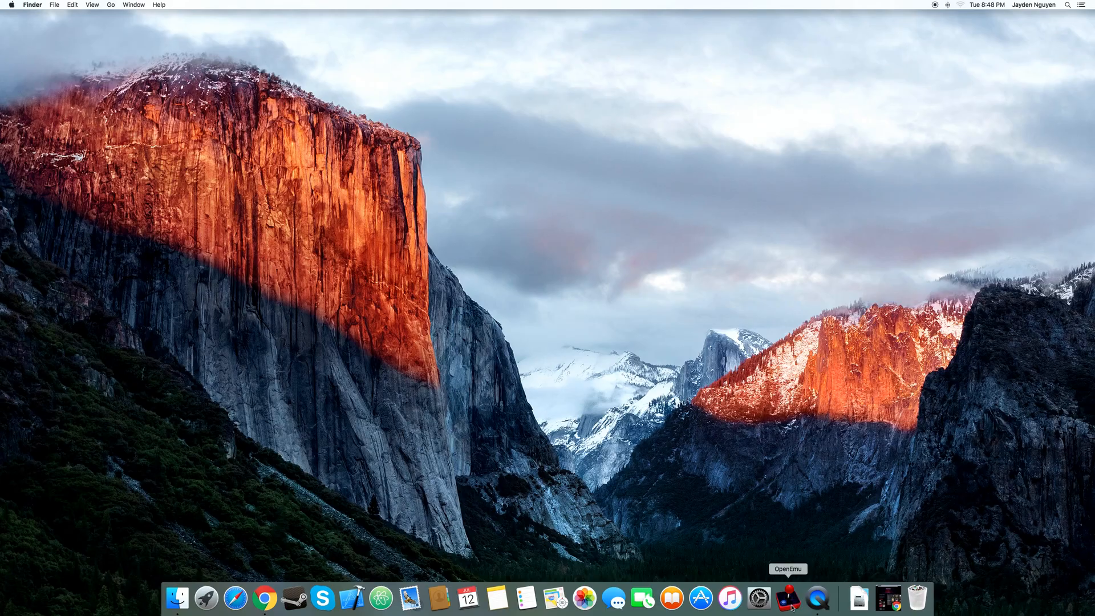
Launch OpenEmu and show its Game Boy Advance library with Pokémon: Fire Red Version
click(789, 598)
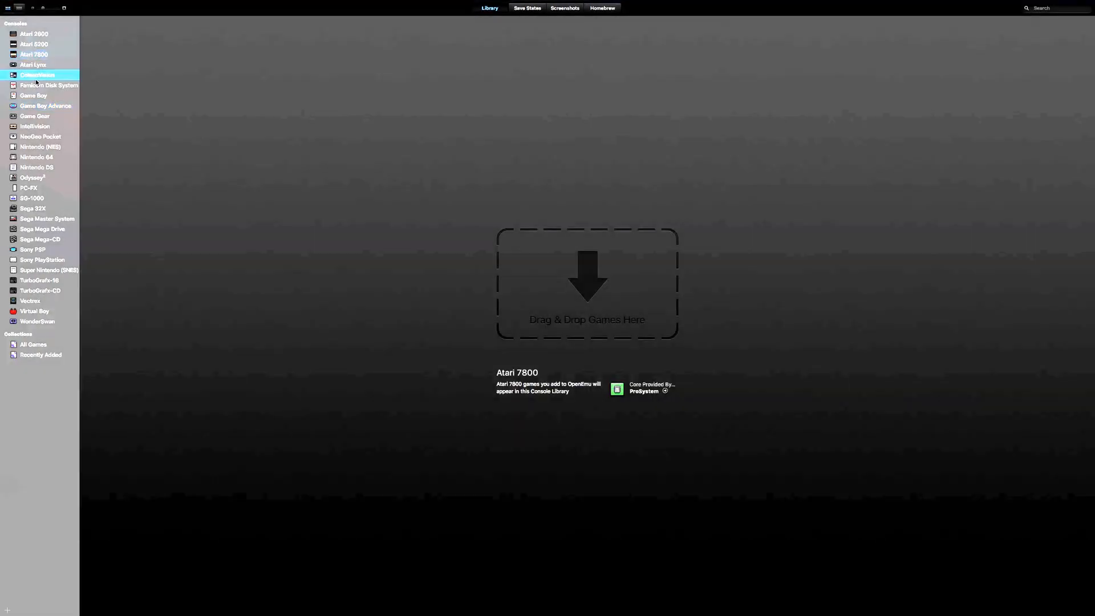
click(46, 105)
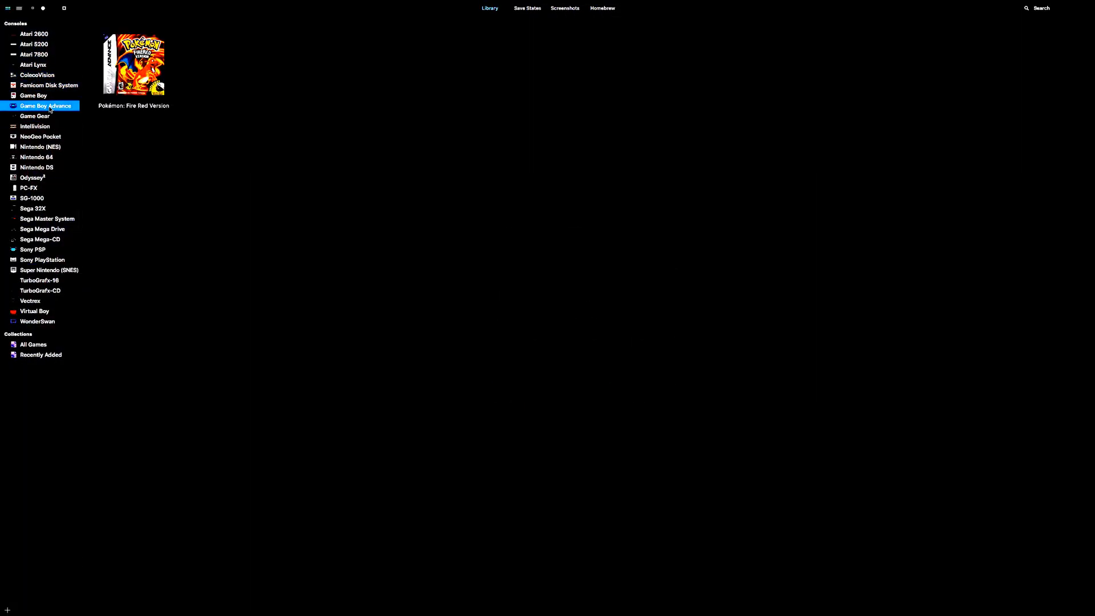
click(34, 116)
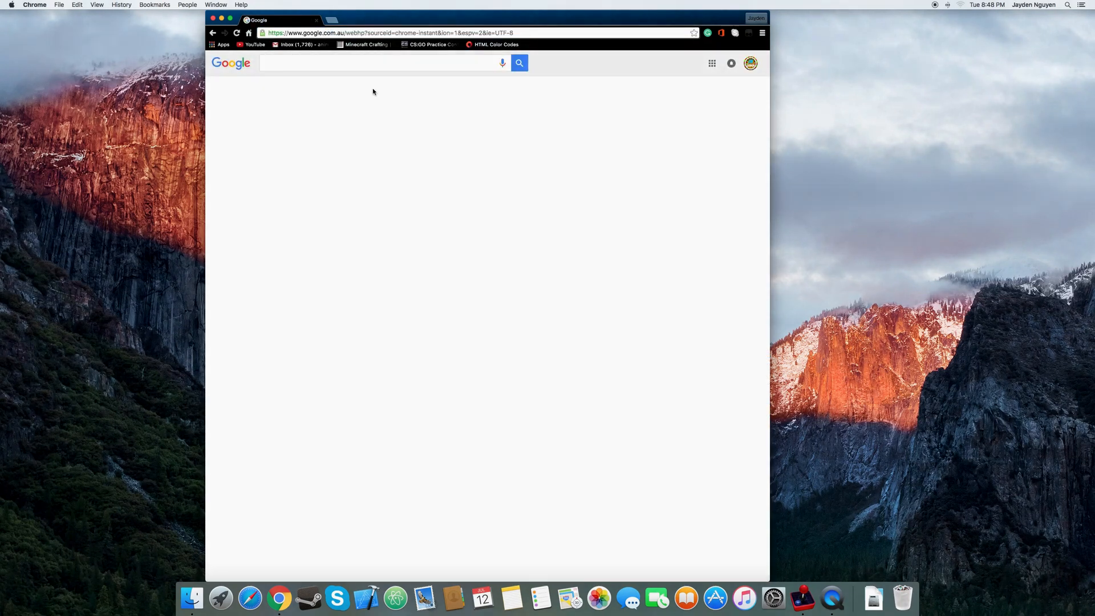
Reach LoveROMs.com through a Google search for 'loveroms'
text(loveroms)
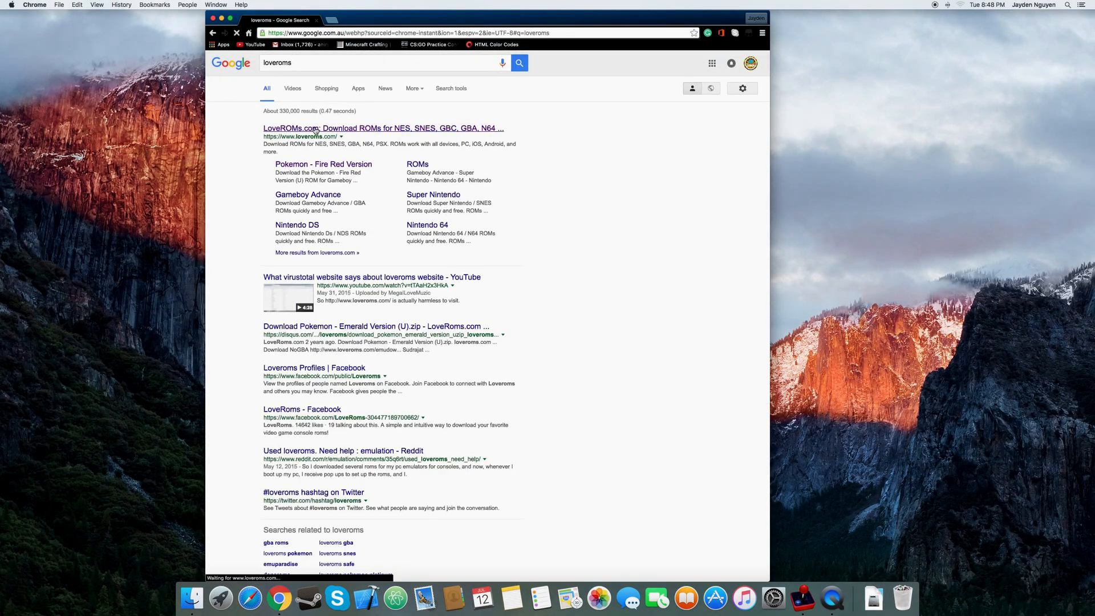
click(382, 128)
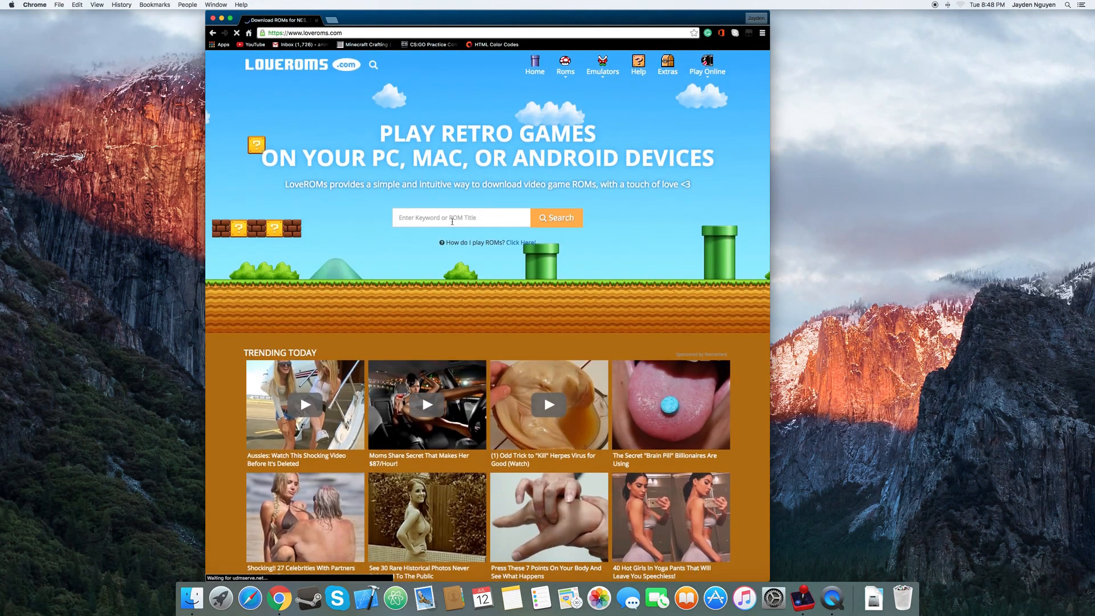
Search LoveROMs for 'Pokemon Emerald' to list Emerald Version results
text(Pokemon Emerald)
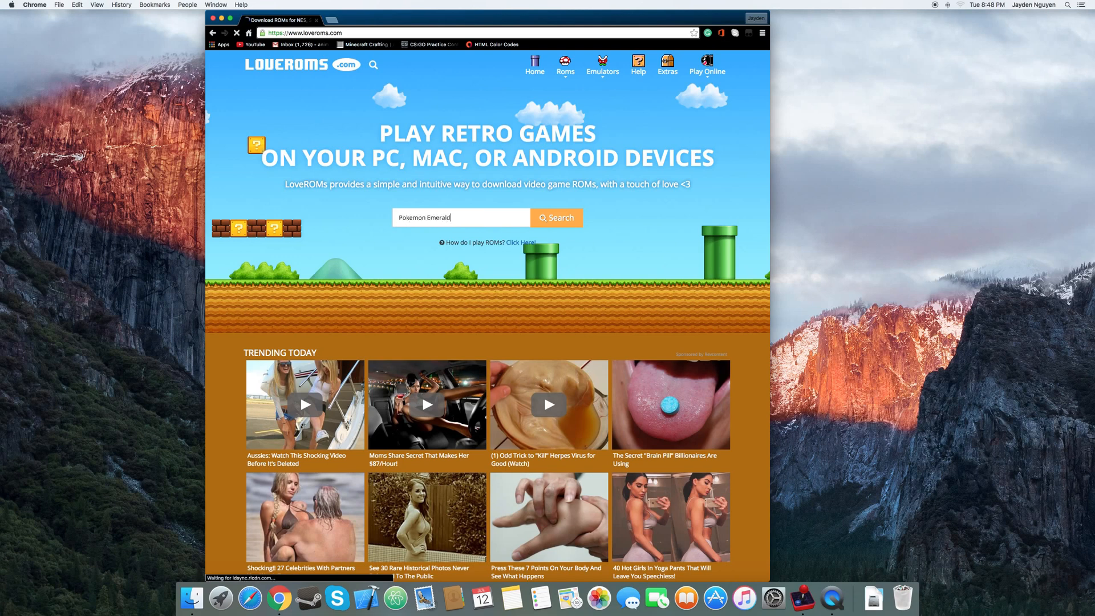
click(556, 217)
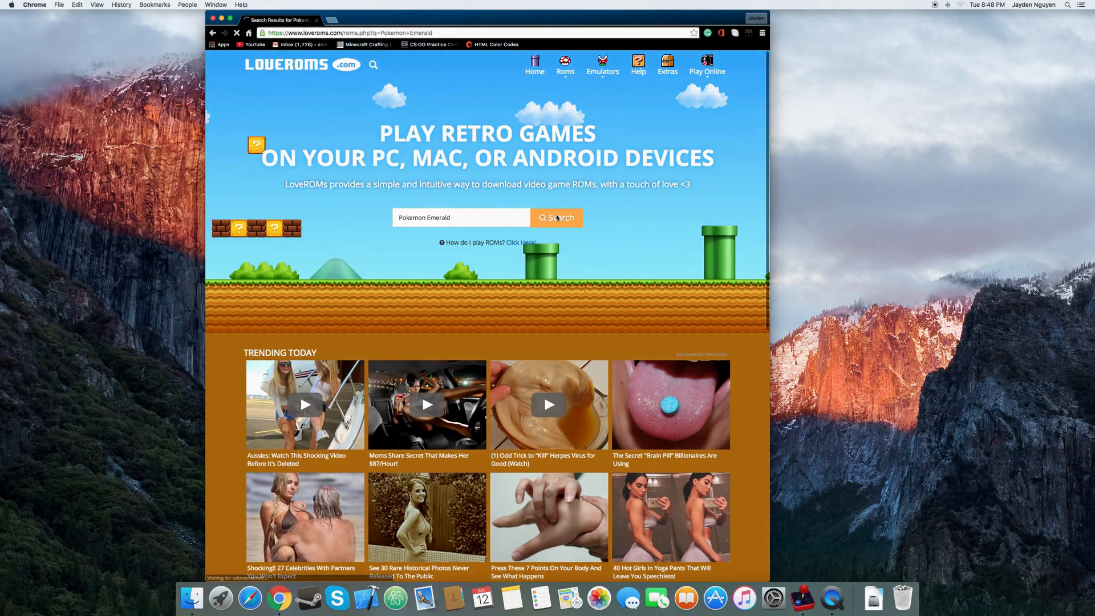
click(555, 217)
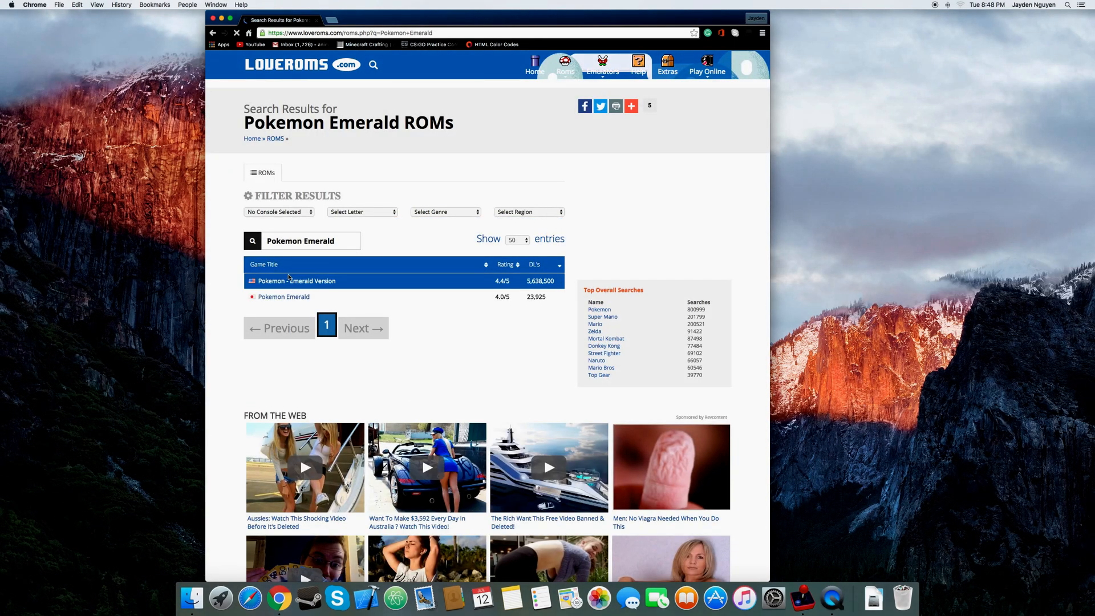
Reach the Pokemon - Emerald Version game page from the search results
click(296, 281)
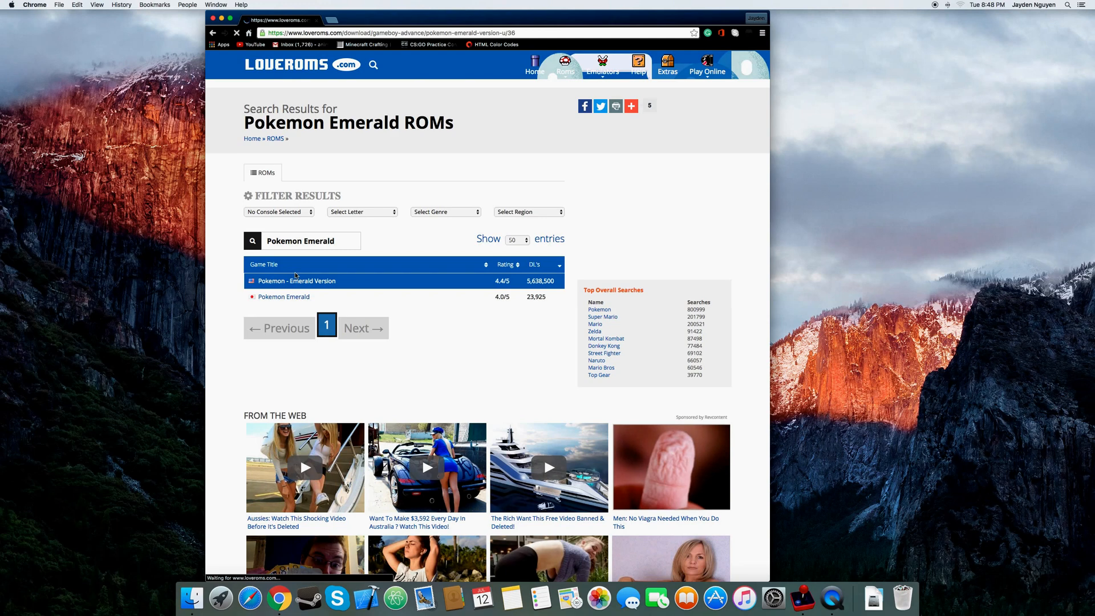
click(295, 281)
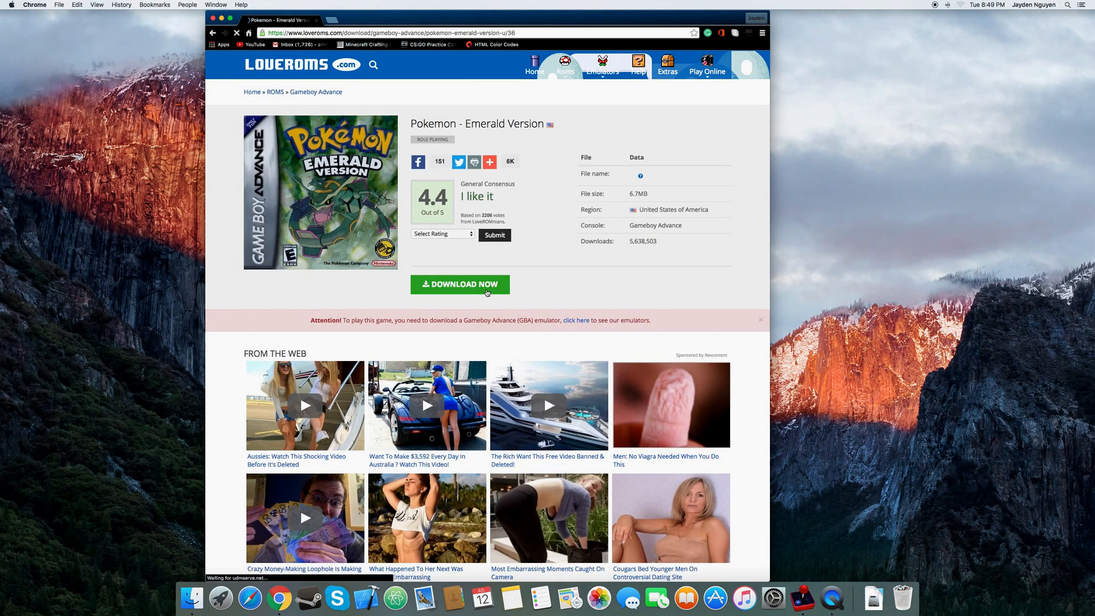
Start the Emerald Version ROM download and dismiss the 'Before you go' advert
click(459, 284)
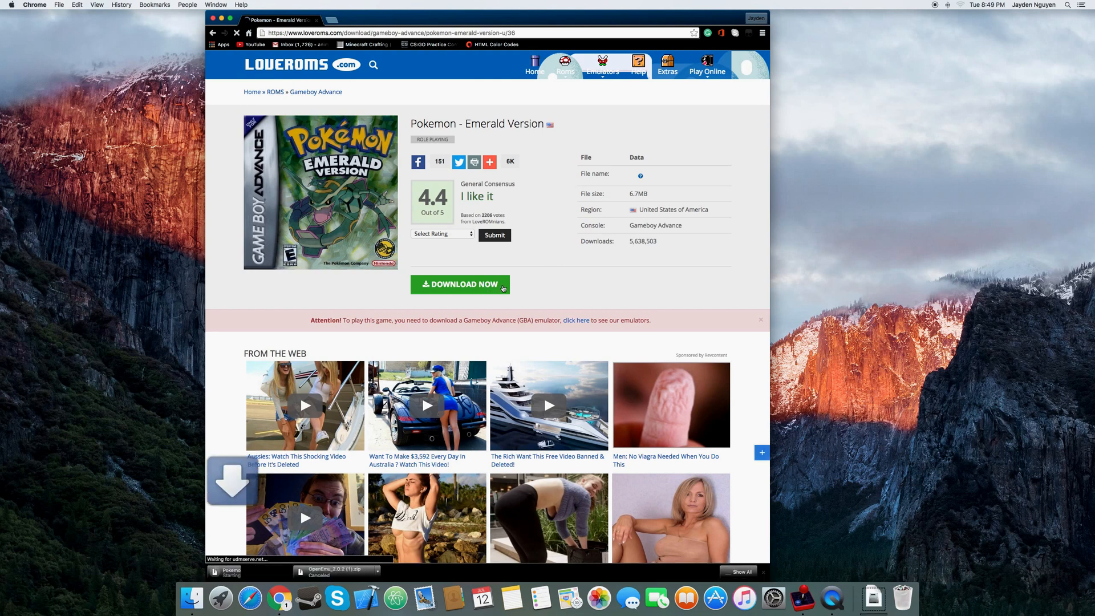
click(460, 285)
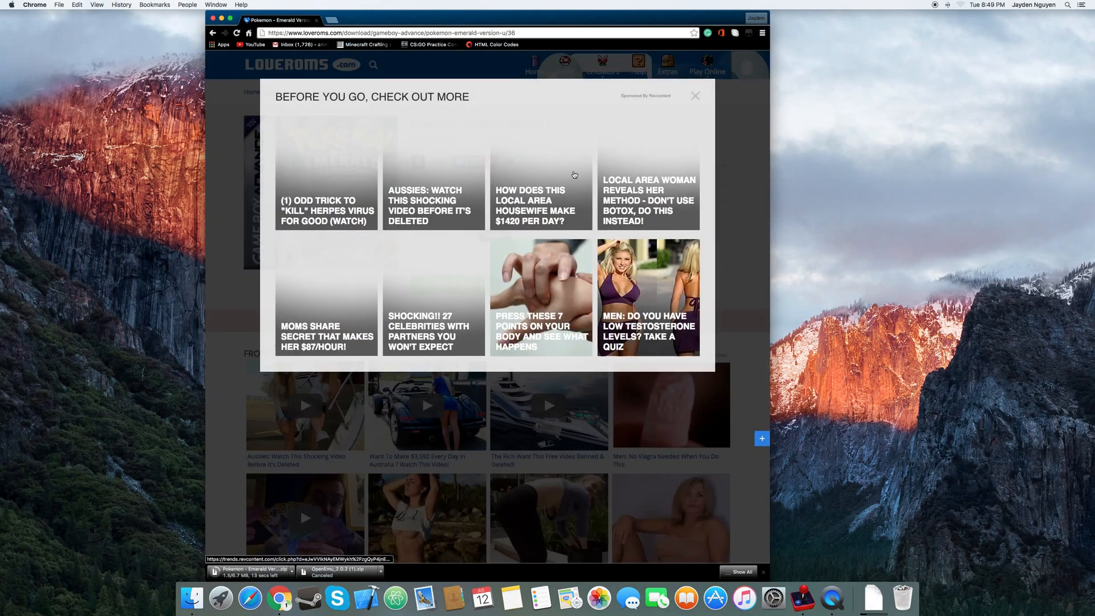
click(694, 96)
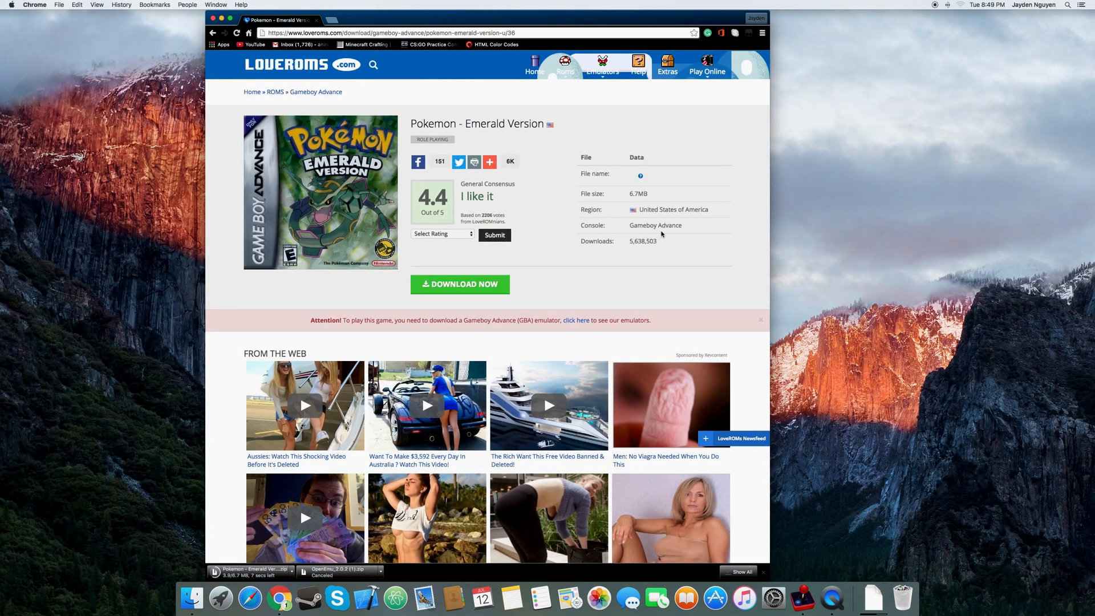
mouse_move(281, 598)
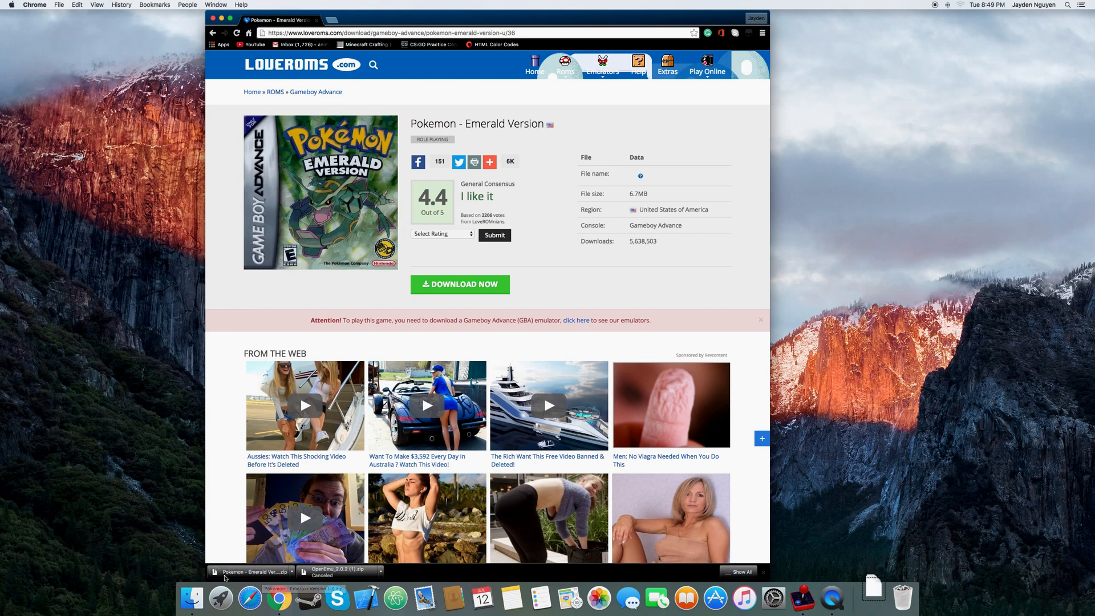
mouse_move(251, 575)
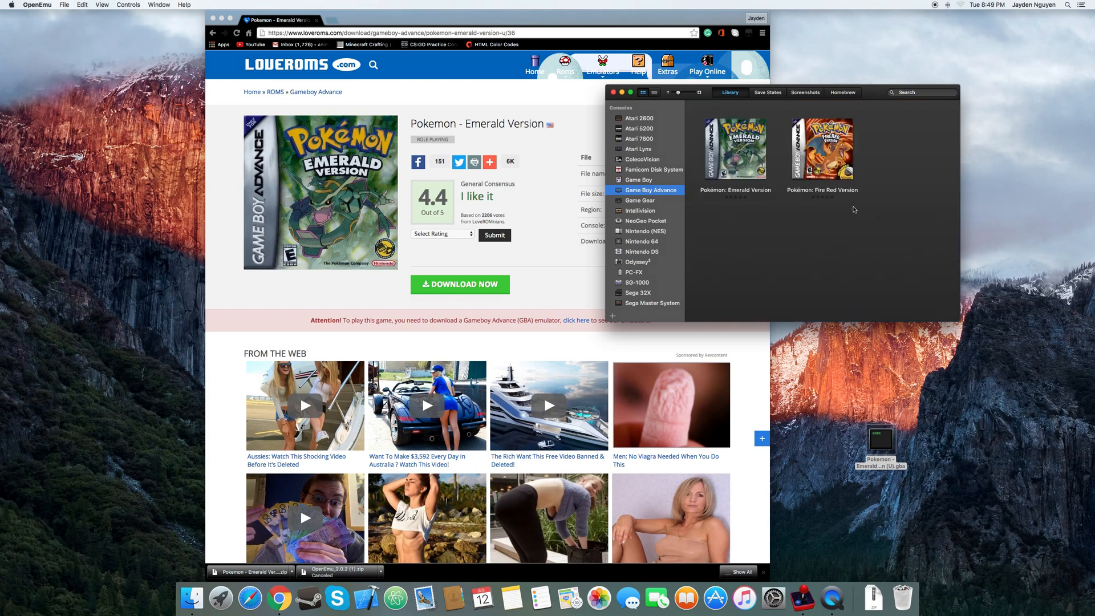
mouse_move(717, 173)
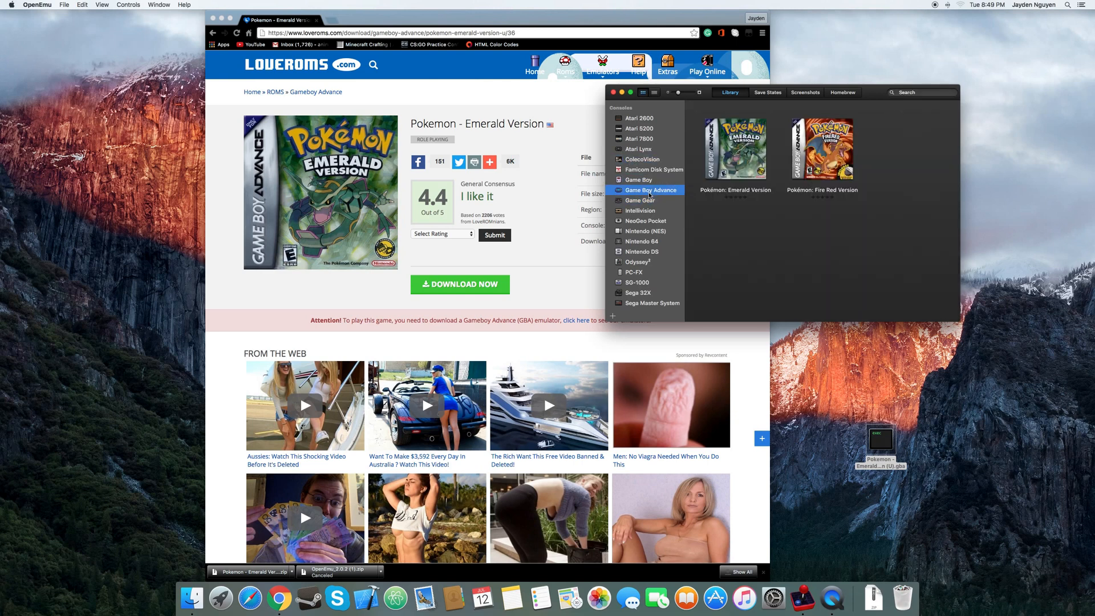
click(640, 118)
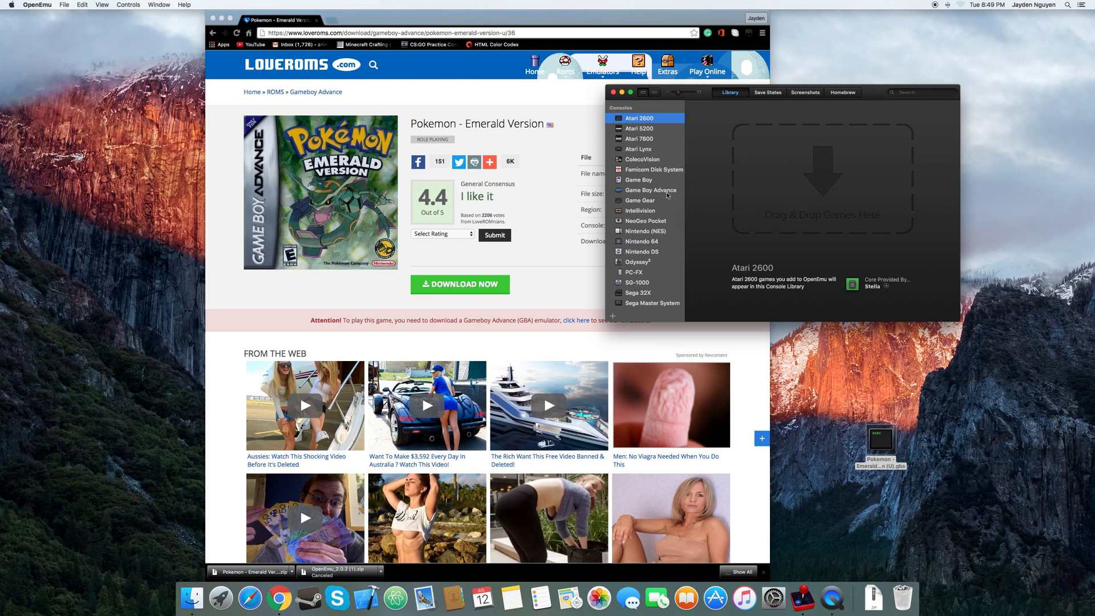
click(649, 190)
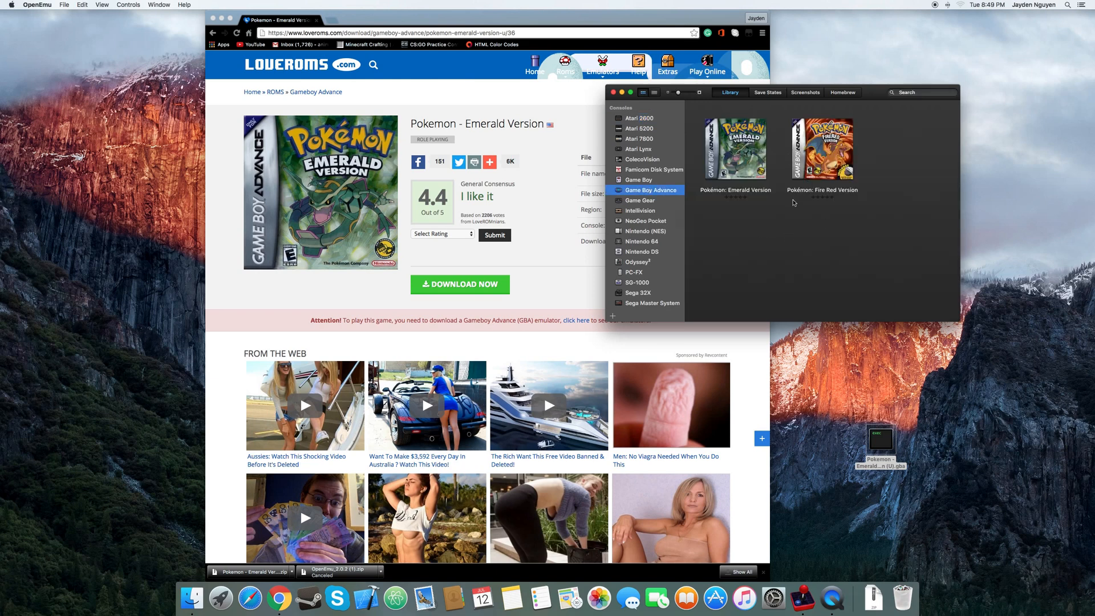
mouse_move(555, 77)
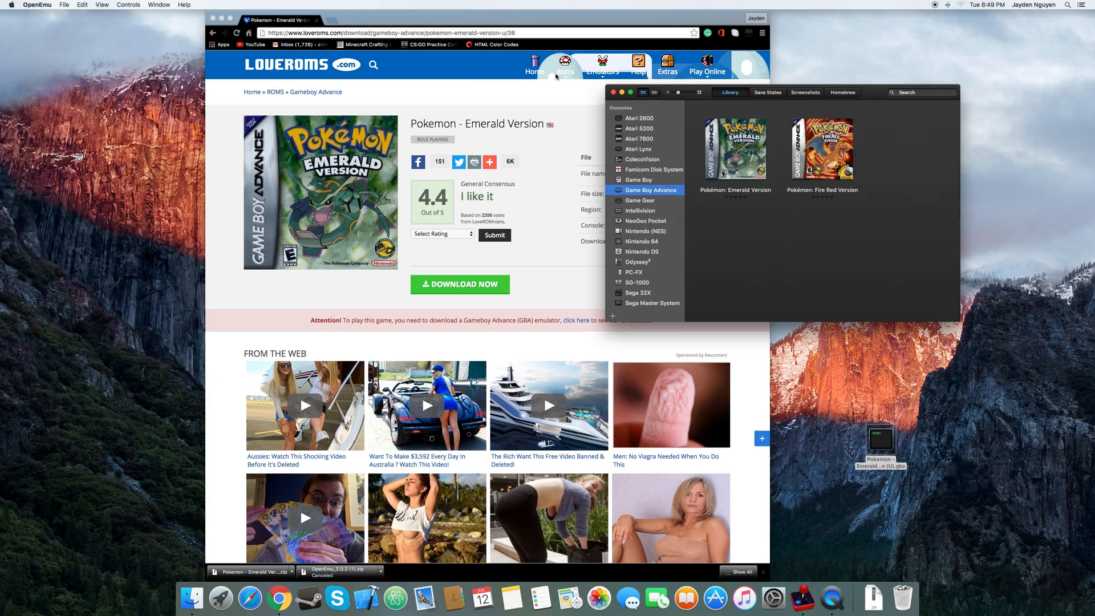
mouse_move(286, 44)
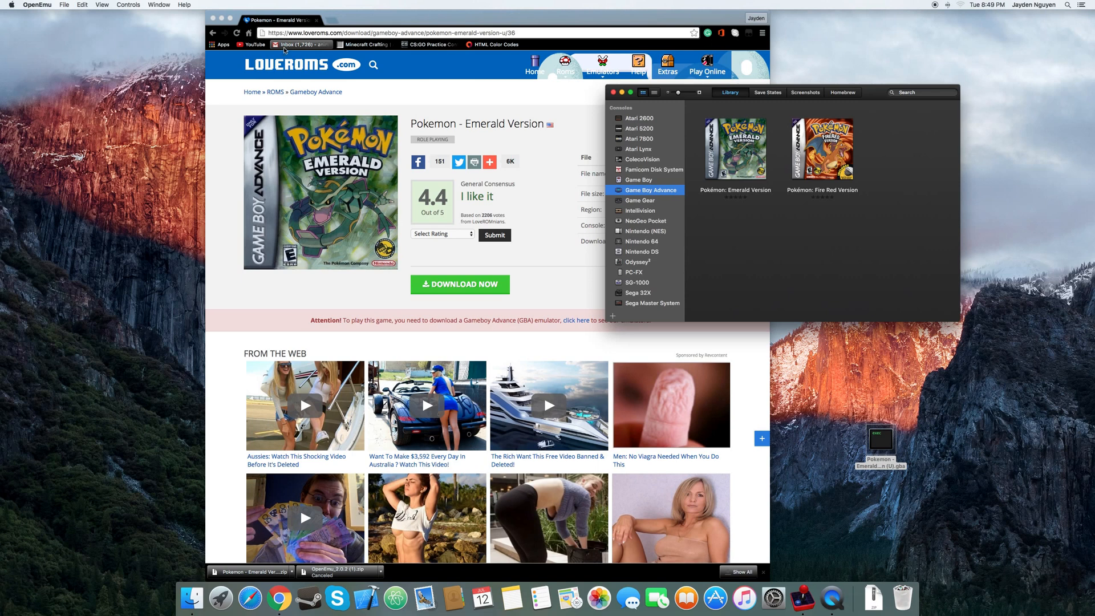
mouse_move(559, 262)
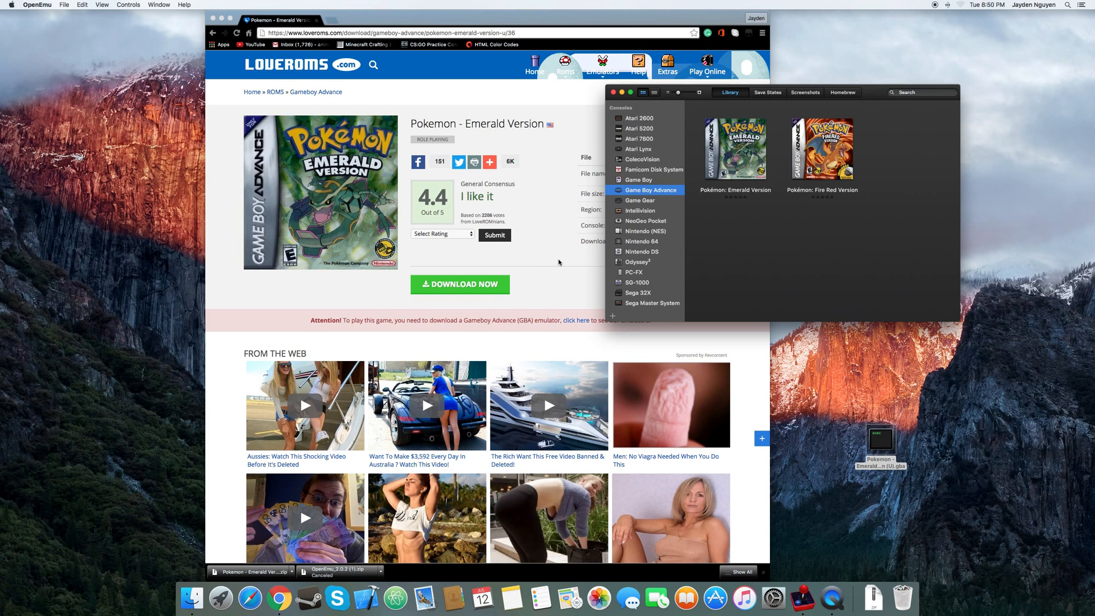